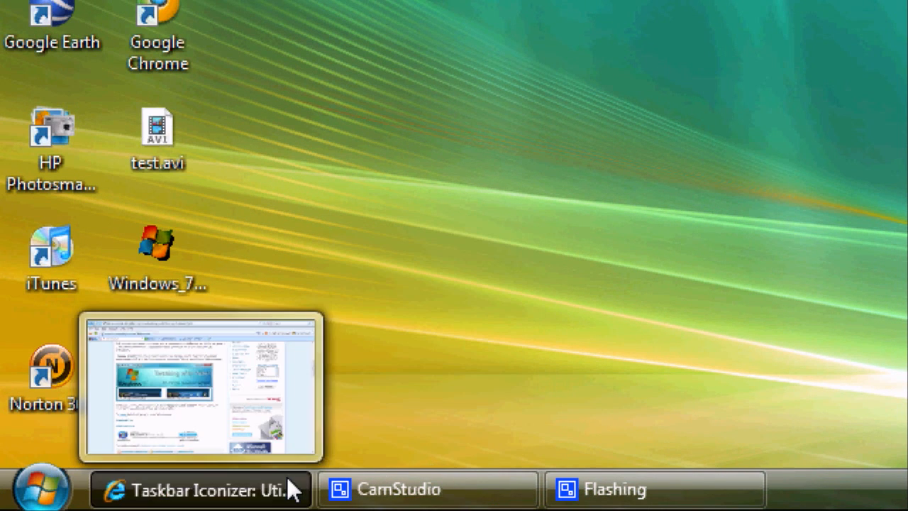
Restore the AskVG Taskbar Iconizer article and scroll down to its download links.
click(200, 488)
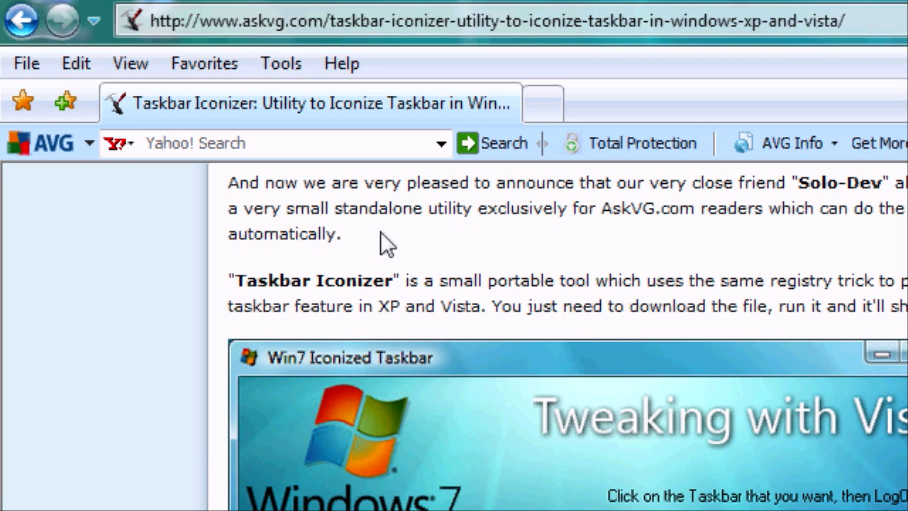
scroll(down, 3)
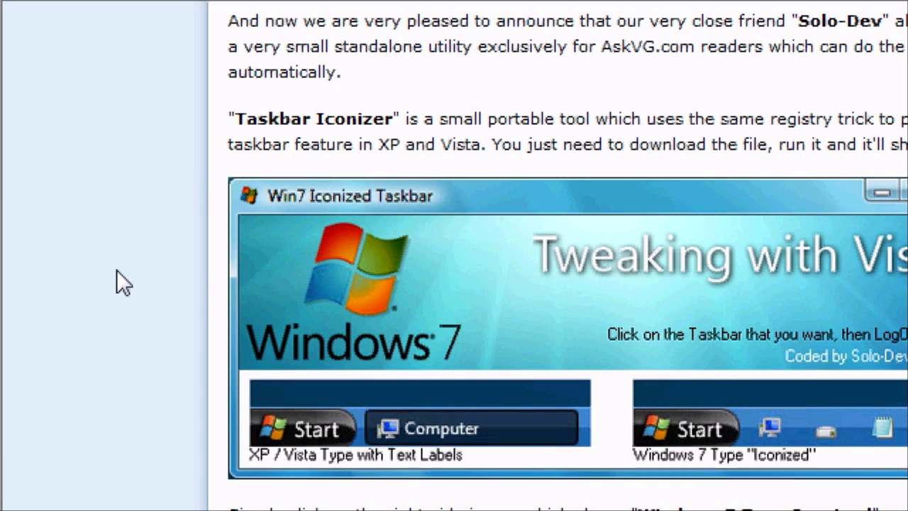
scroll(down, 3)
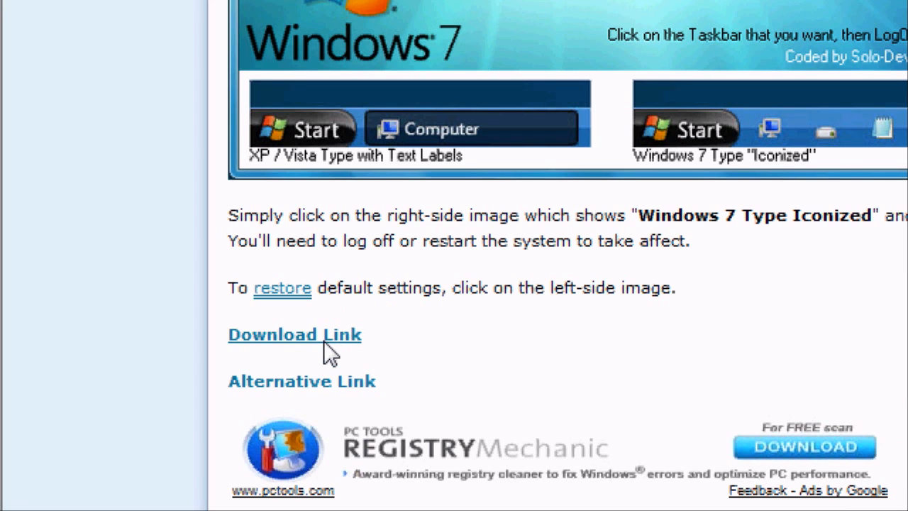
Start the Windows_7_Taskbar_Iconizer download, choose Save, then cancel the Save As dialog.
click(295, 335)
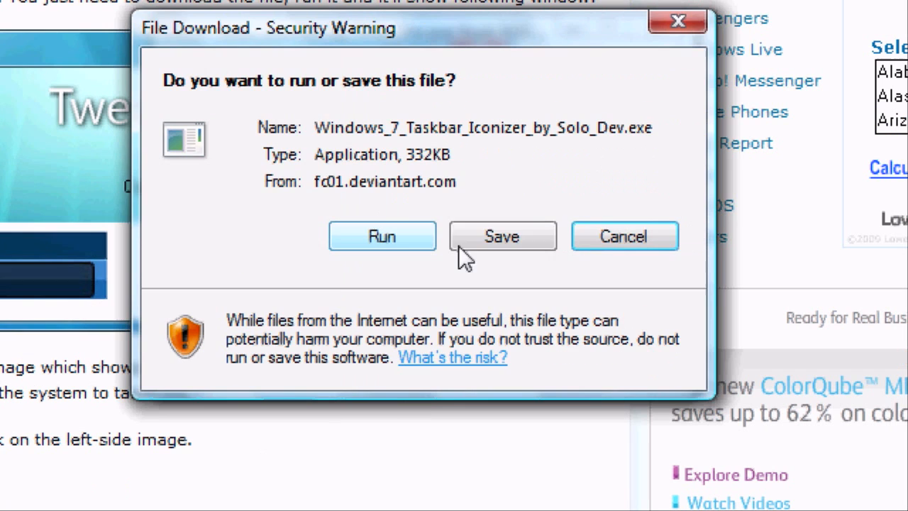
click(502, 236)
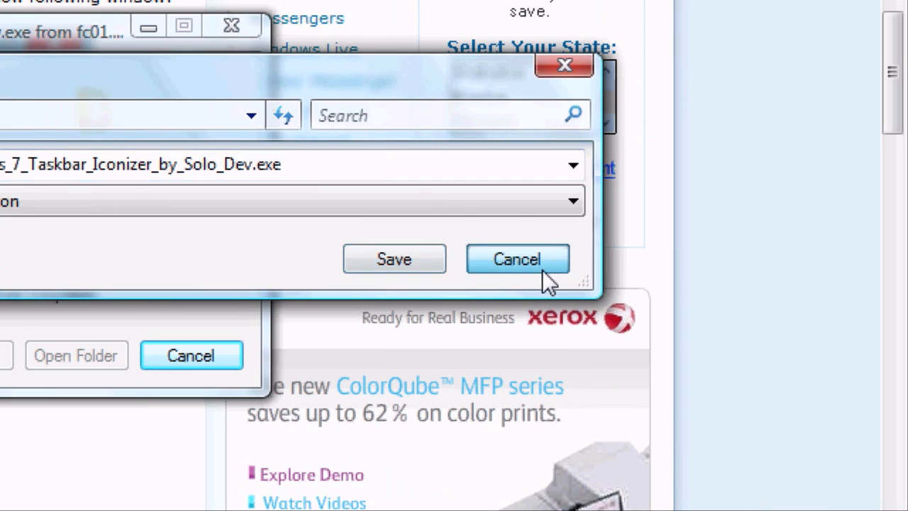
click(517, 259)
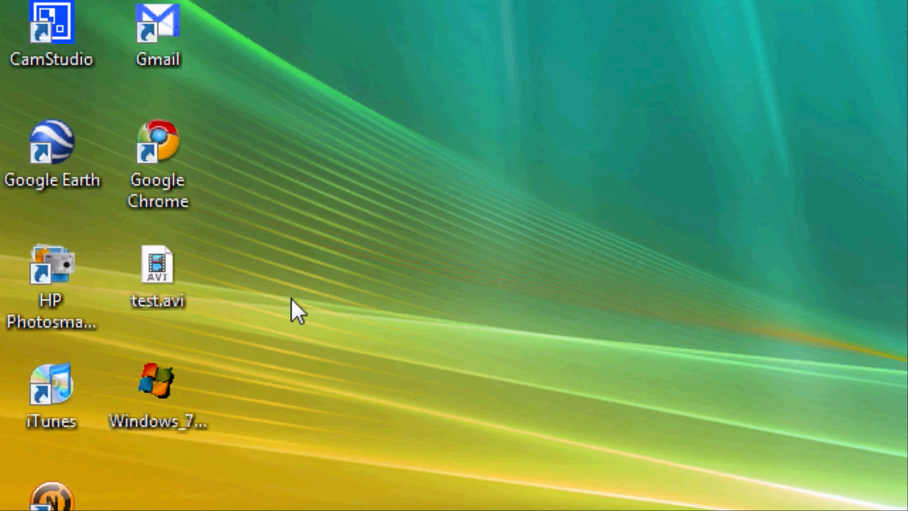
mouse_move(157, 381)
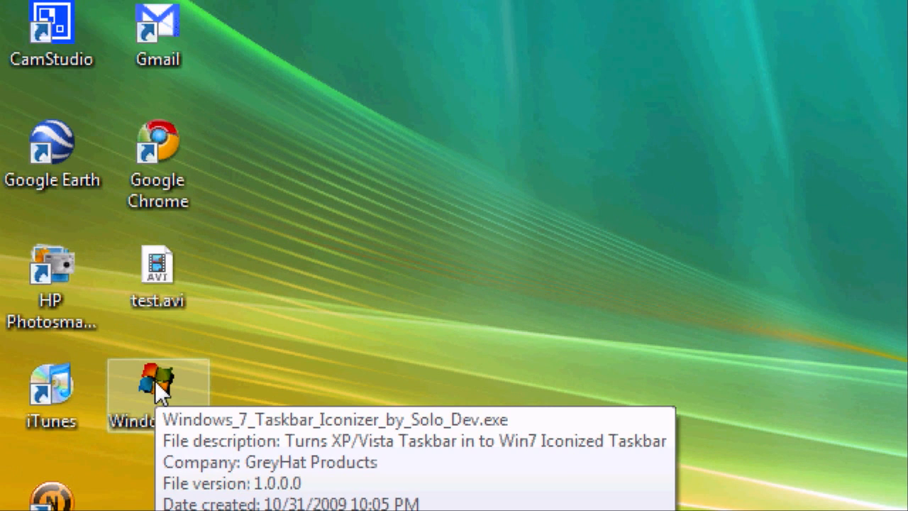
Run the Taskbar Iconizer from the desktop and acknowledge the log-off notice.
double_click(157, 383)
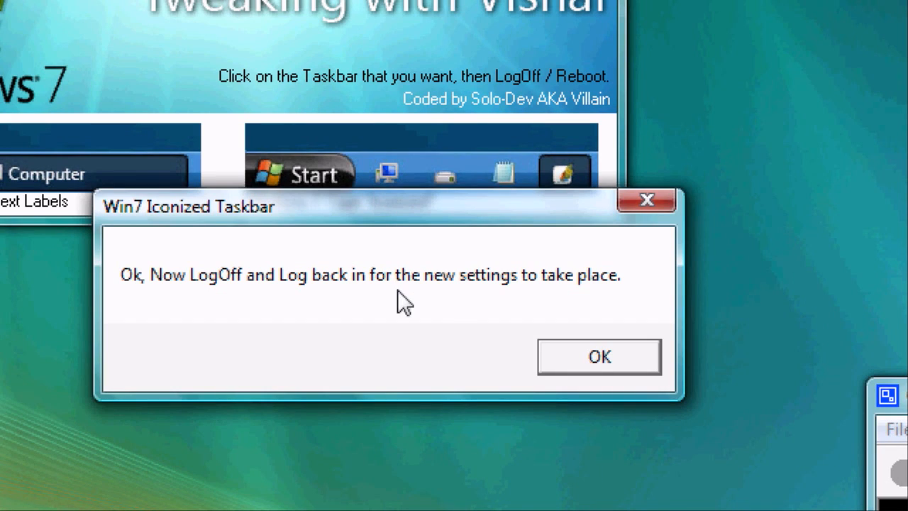
click(599, 356)
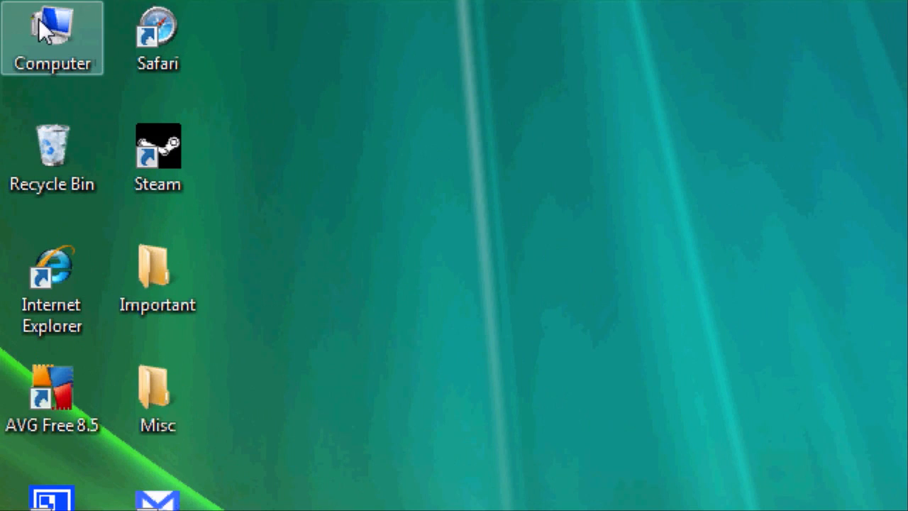
After logging back in, open Computer to check the icon-only taskbar buttons.
double_click(51, 37)
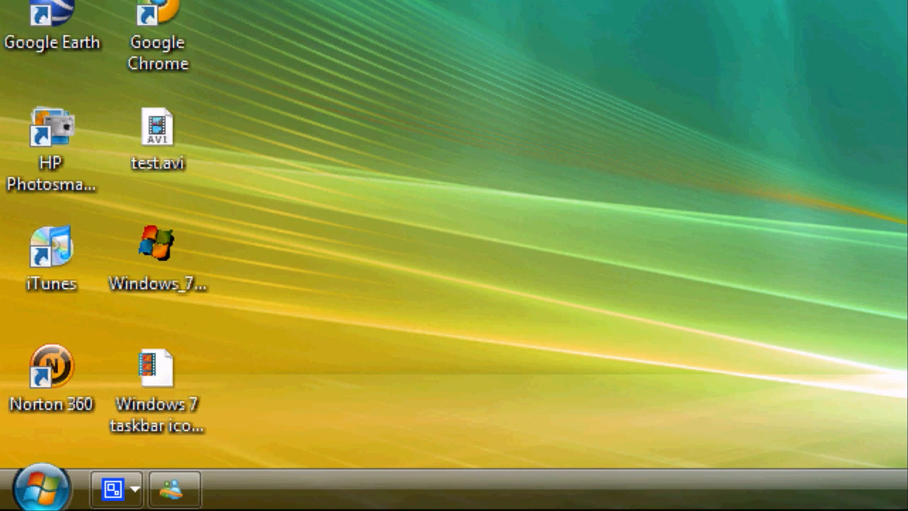
mouse_move(229, 485)
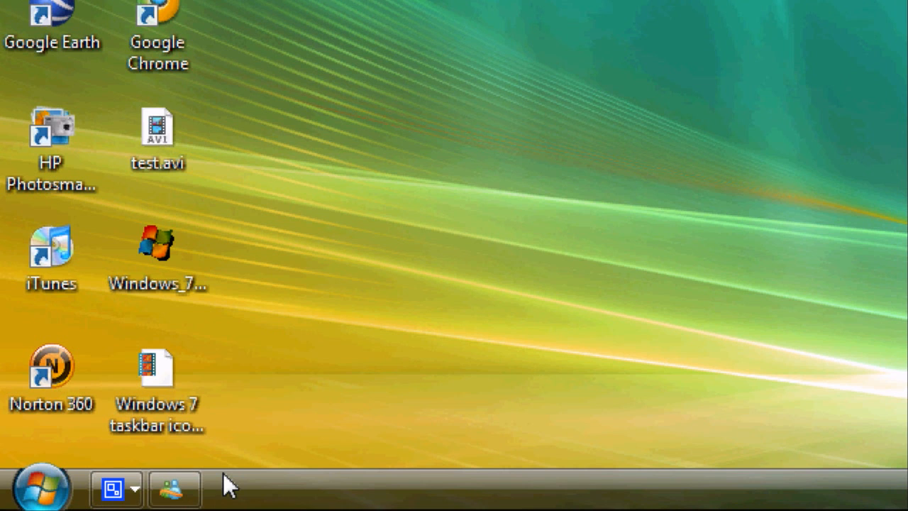
mouse_move(227, 485)
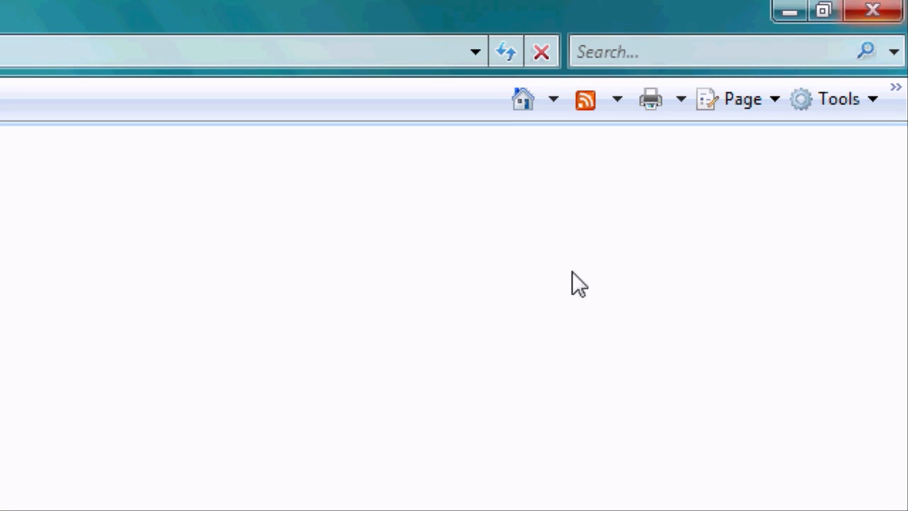
click(871, 9)
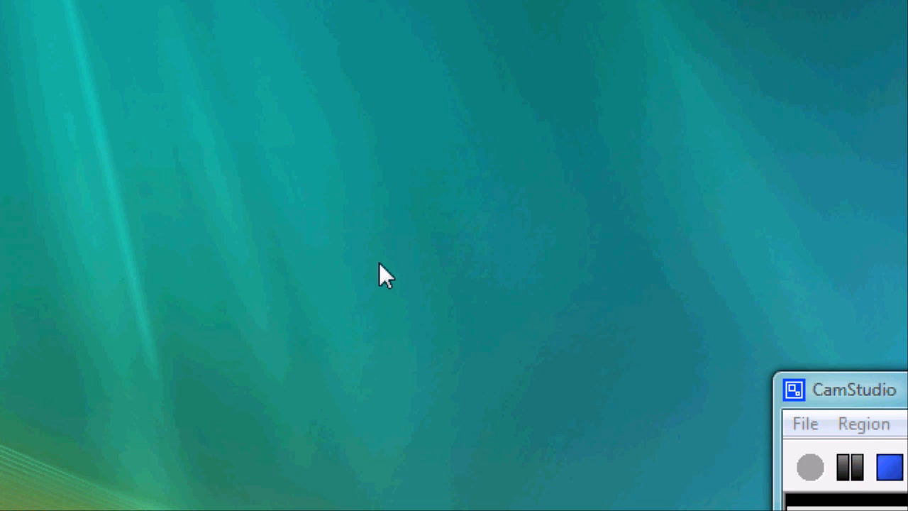